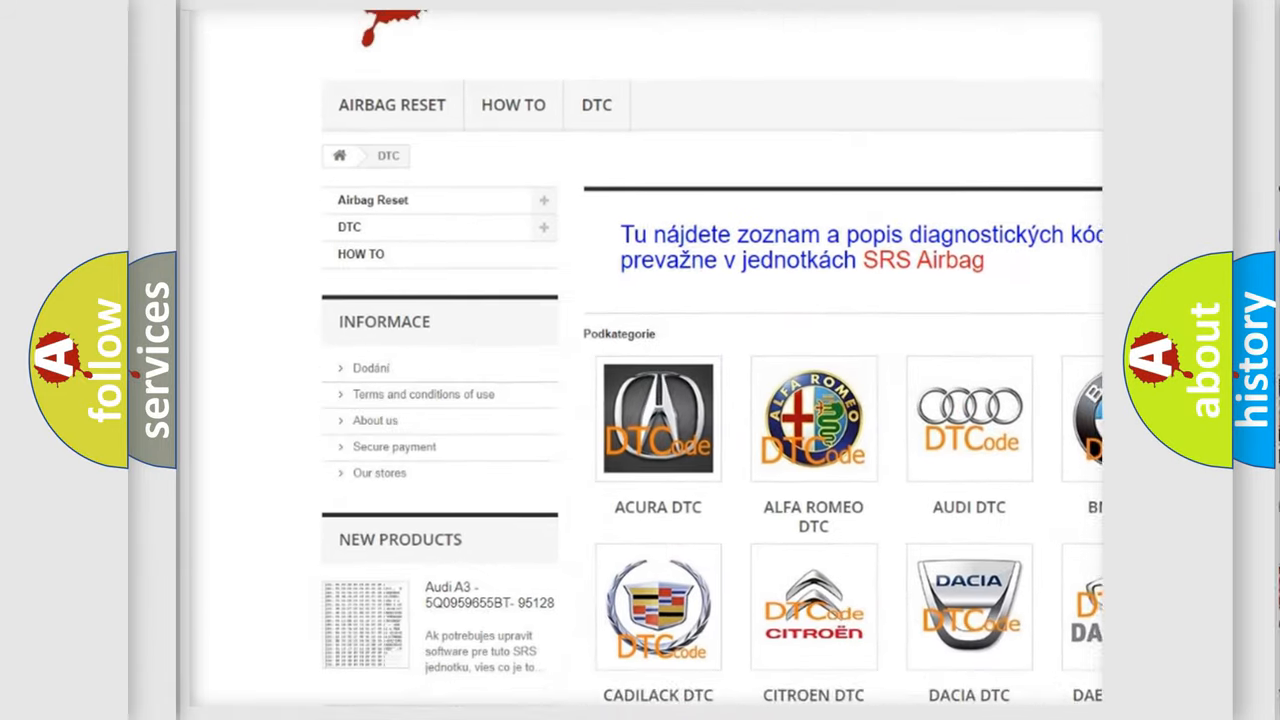
{"action": "scroll", "scroll_direction": "down", "scroll_amount": 3}
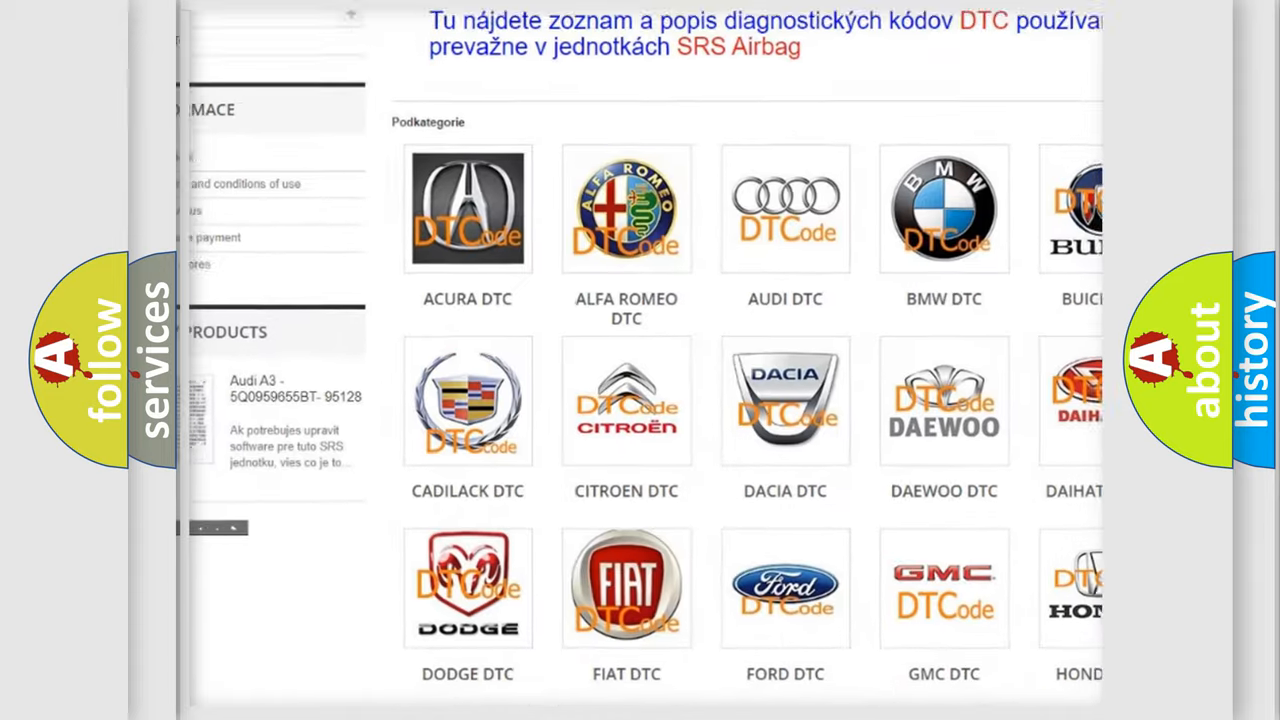
{"action": "scroll", "scroll_direction": "down", "scroll_amount": 3}
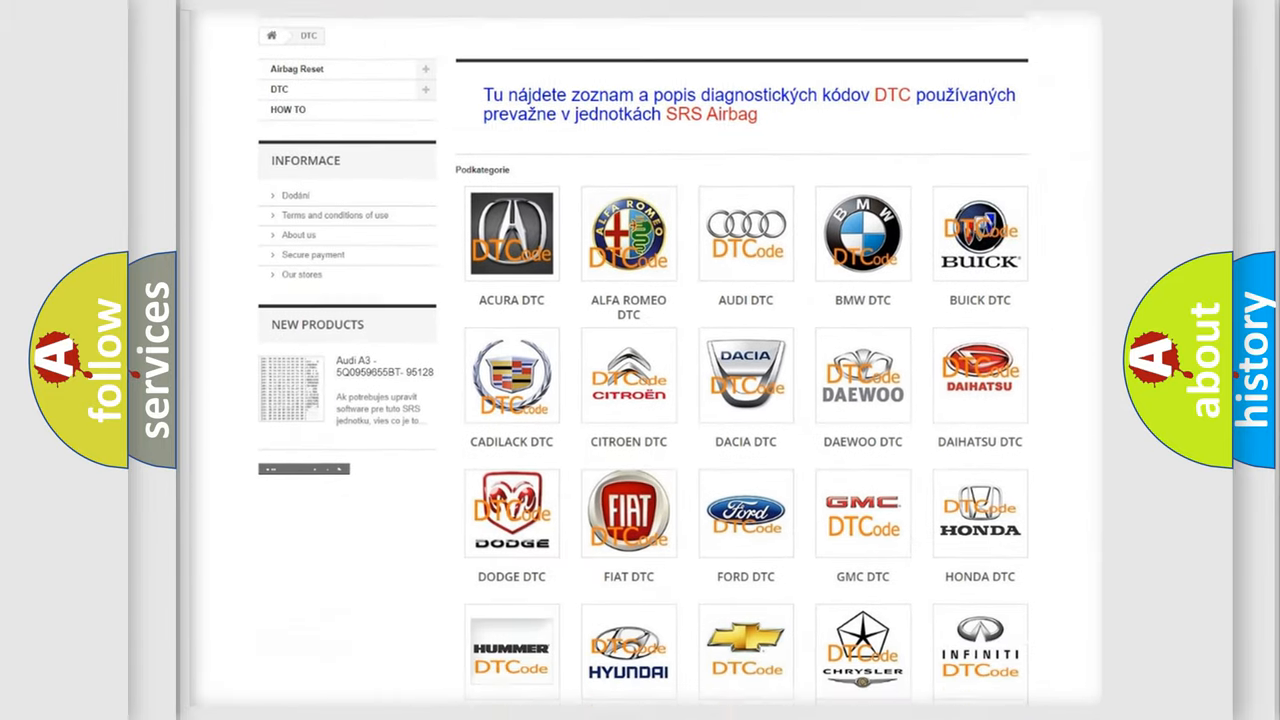
{"action": "scroll", "scroll_direction": "down", "scroll_amount": 3}
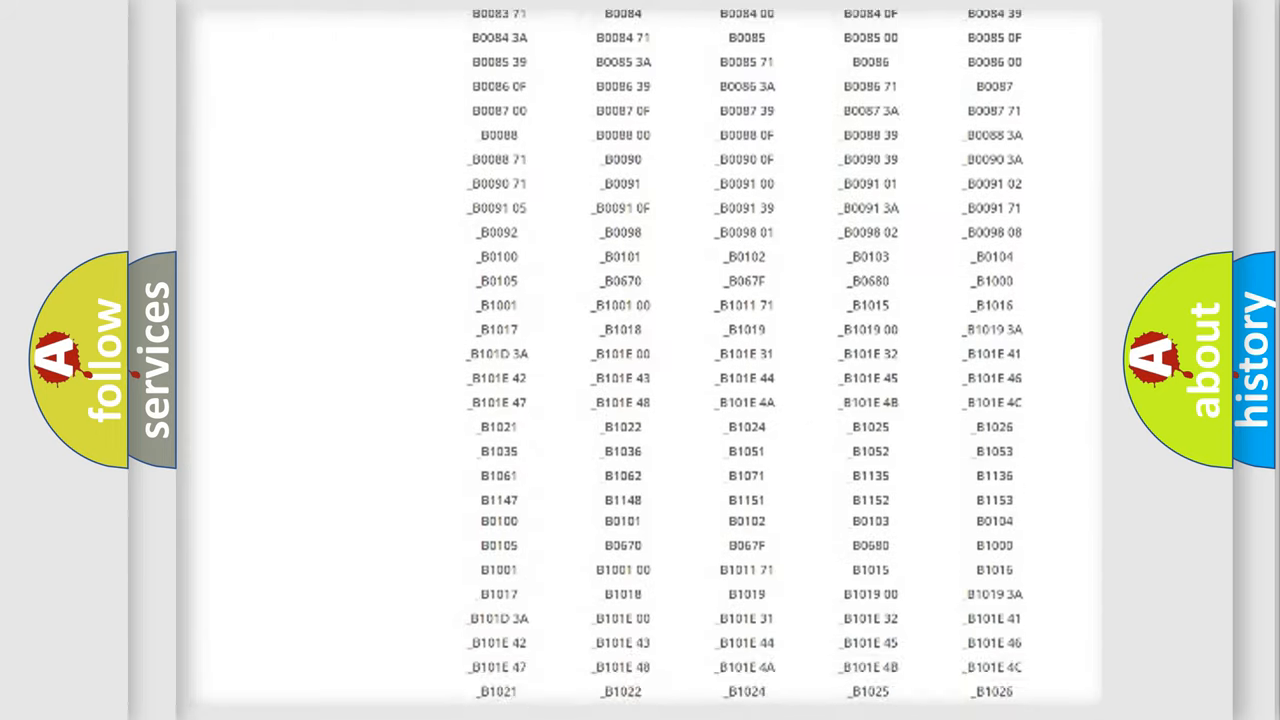
{"action": "scroll", "scroll_direction": "down", "scroll_amount": 3}
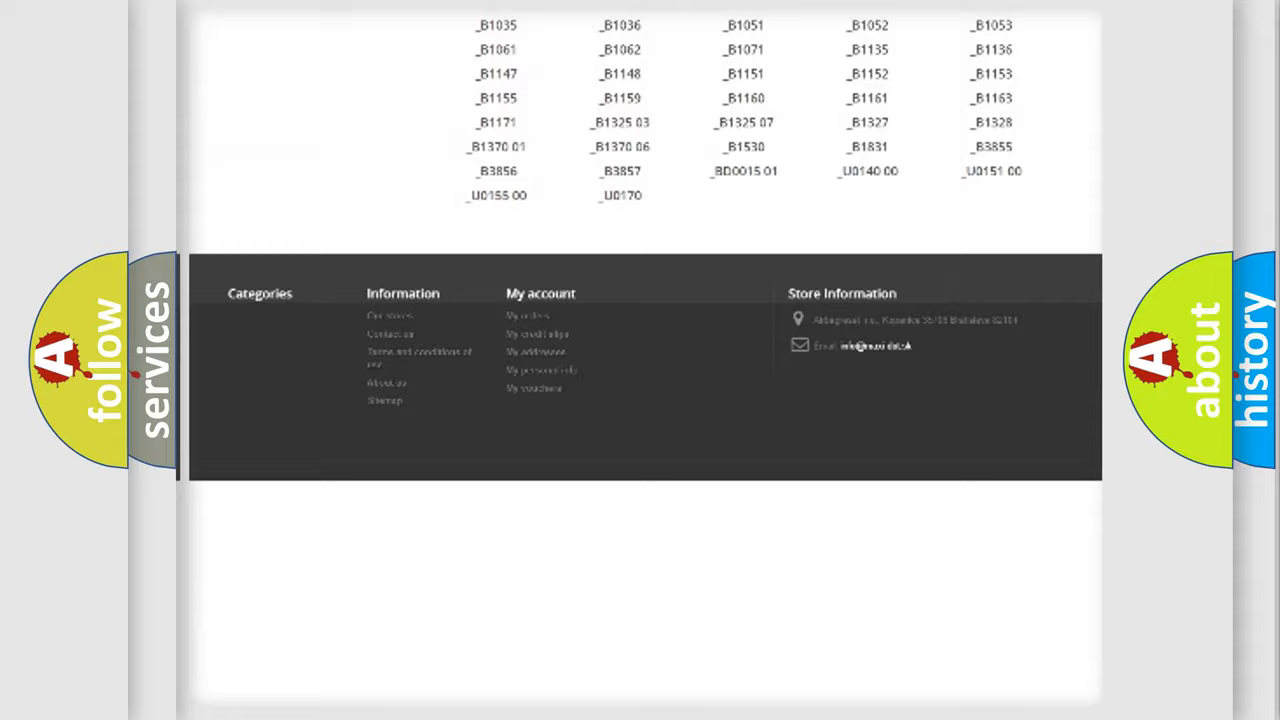
{"action": "scroll", "scroll_direction": "up", "scroll_amount": 3}
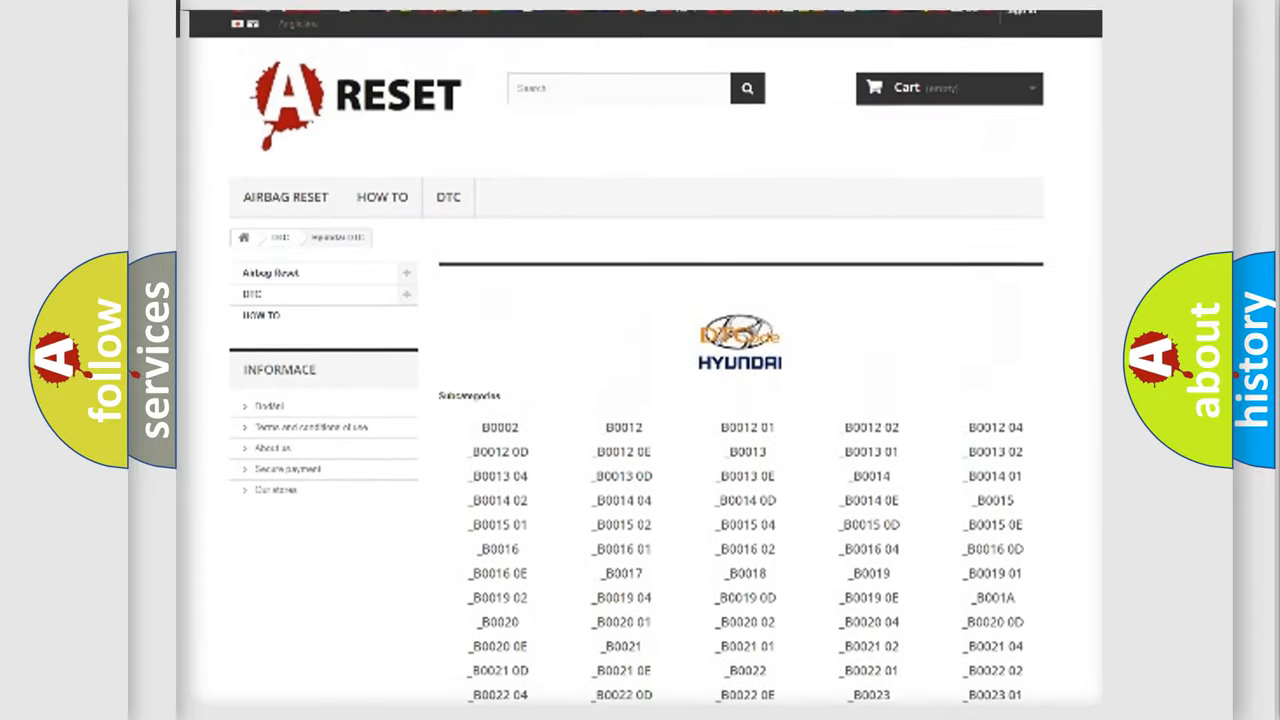